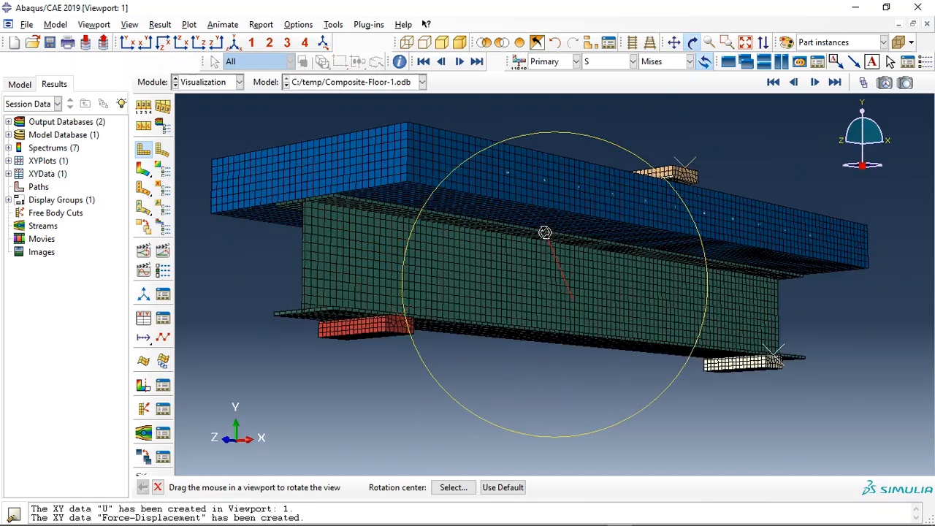
- Plot the S, Mises contour on the isolated concrete slab and orbit to inspect its stress
{"action": "left_click_drag", "start_coordinate": [544, 232], "coordinate": [588, 277]}
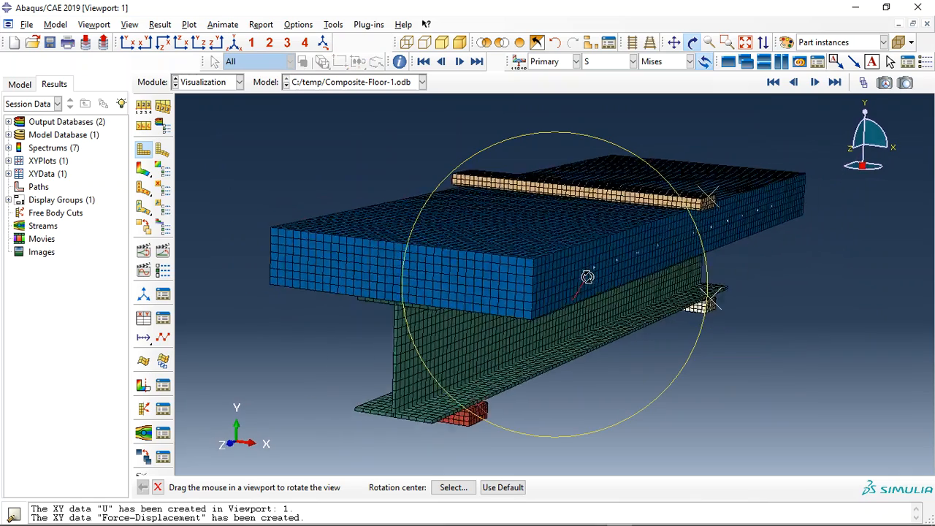
{"action": "left_click_drag", "start_coordinate": [588, 276], "coordinate": [576, 274]}
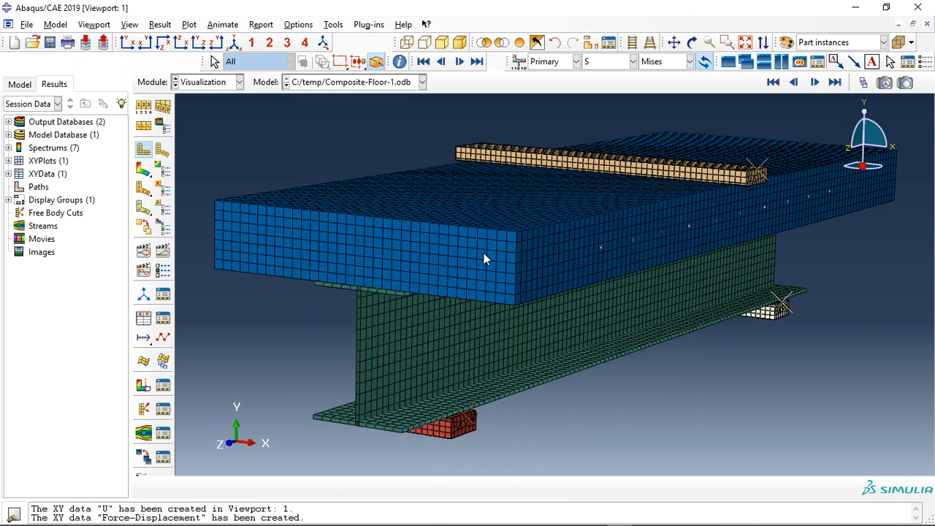
{"action": "mouse_move", "coordinate": [632, 217]}
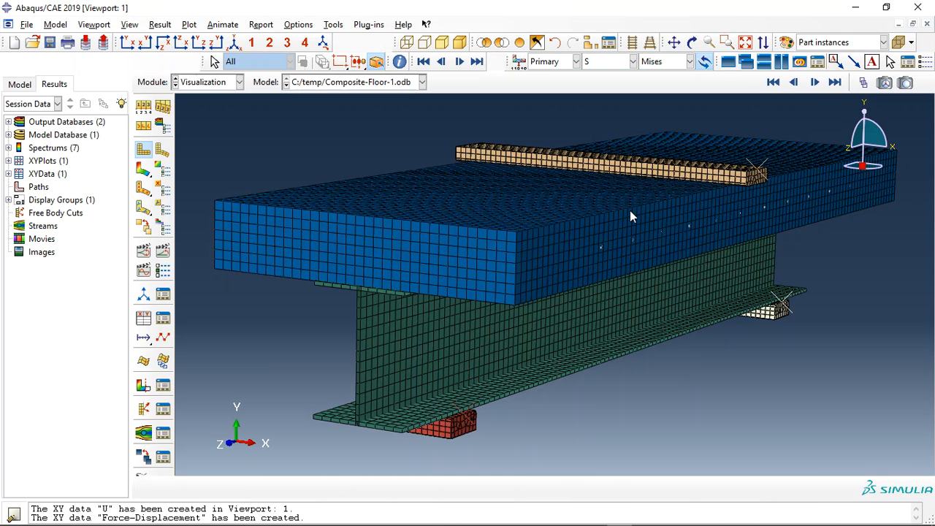
{"action": "mouse_move", "coordinate": [236, 229]}
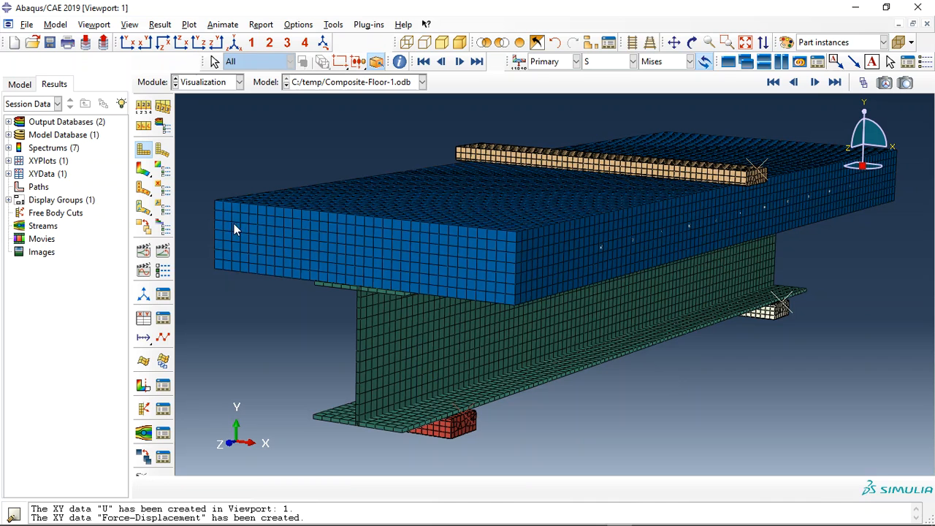
{"action": "mouse_move", "coordinate": [499, 253]}
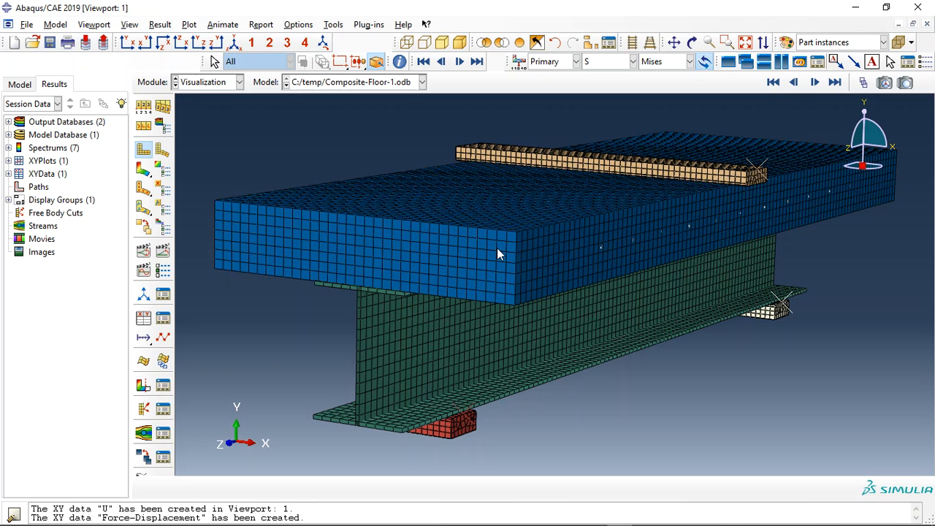
{"action": "mouse_move", "coordinate": [511, 326]}
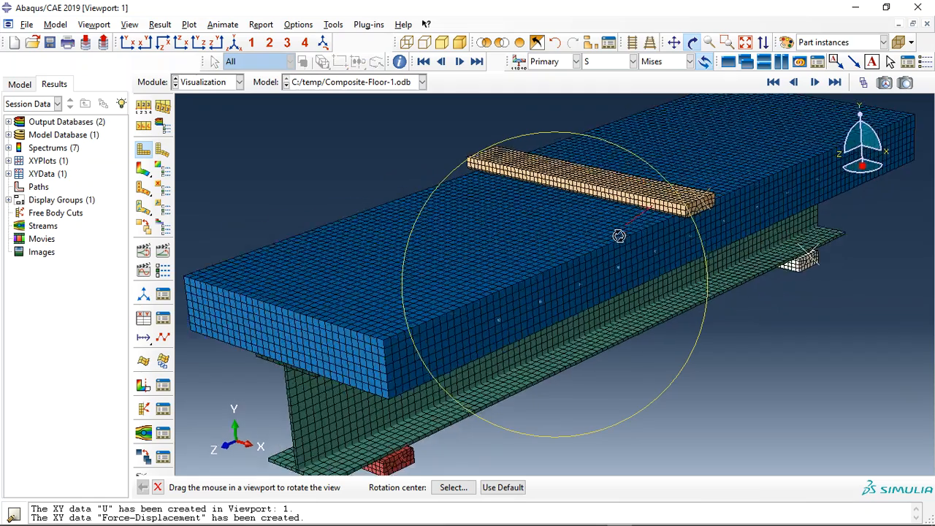
{"action": "left_click_drag", "start_coordinate": [618, 235], "coordinate": [482, 312]}
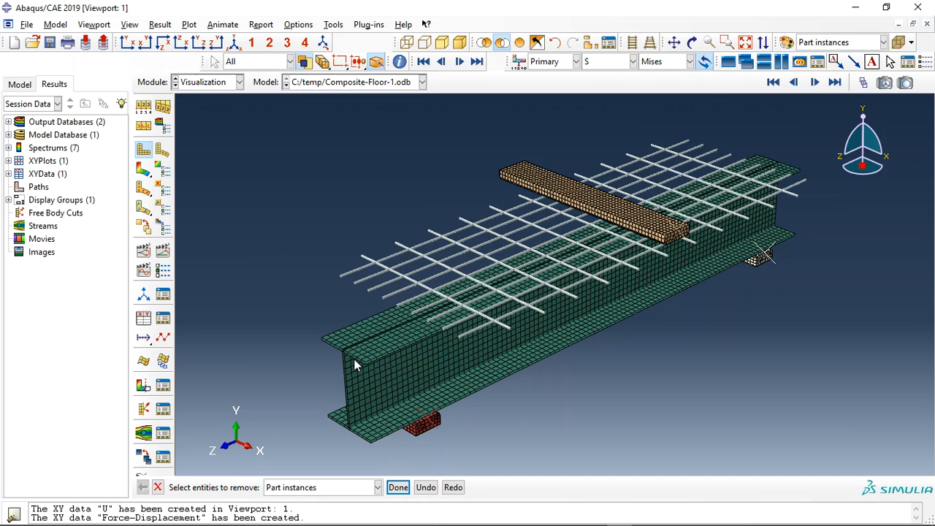
{"action": "mouse_move", "coordinate": [458, 380]}
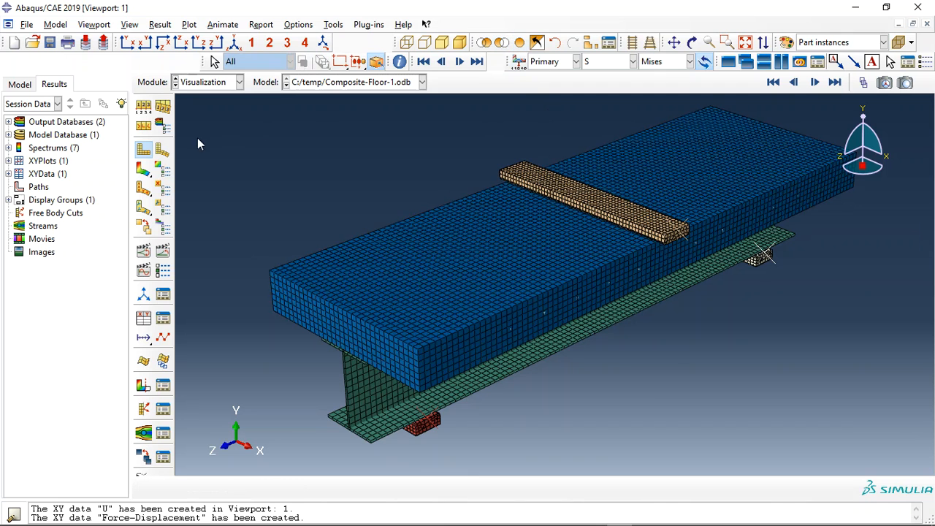
{"action": "left_click", "coordinate": [143, 168]}
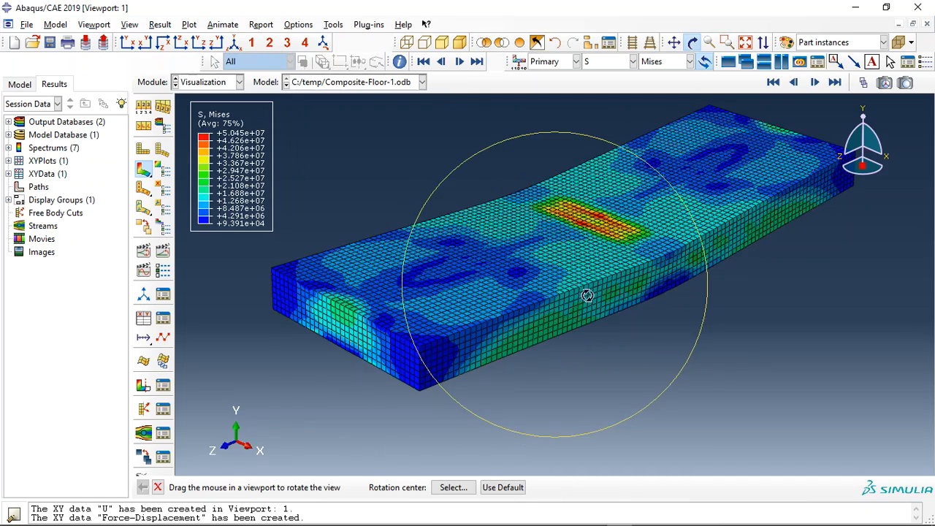
{"action": "left_click_drag", "start_coordinate": [588, 296], "coordinate": [555, 333]}
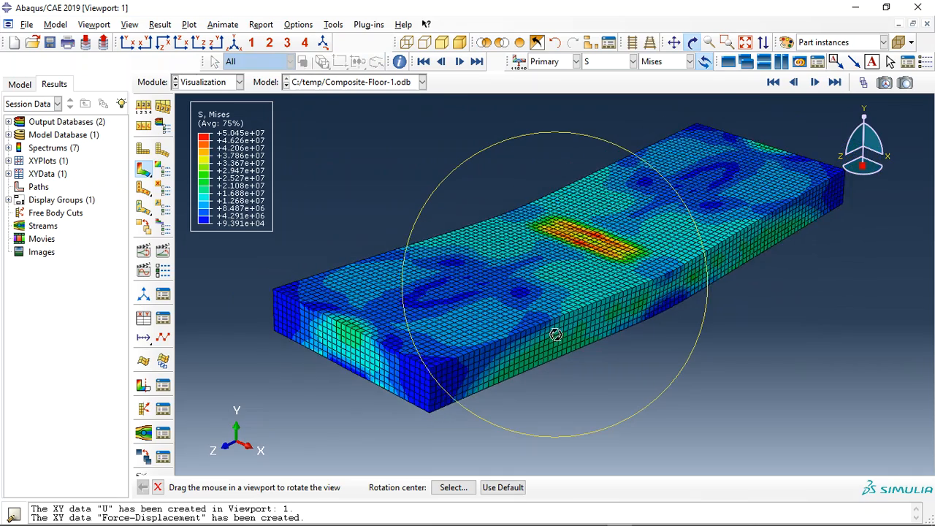
{"action": "left_click_drag", "start_coordinate": [555, 334], "coordinate": [536, 309]}
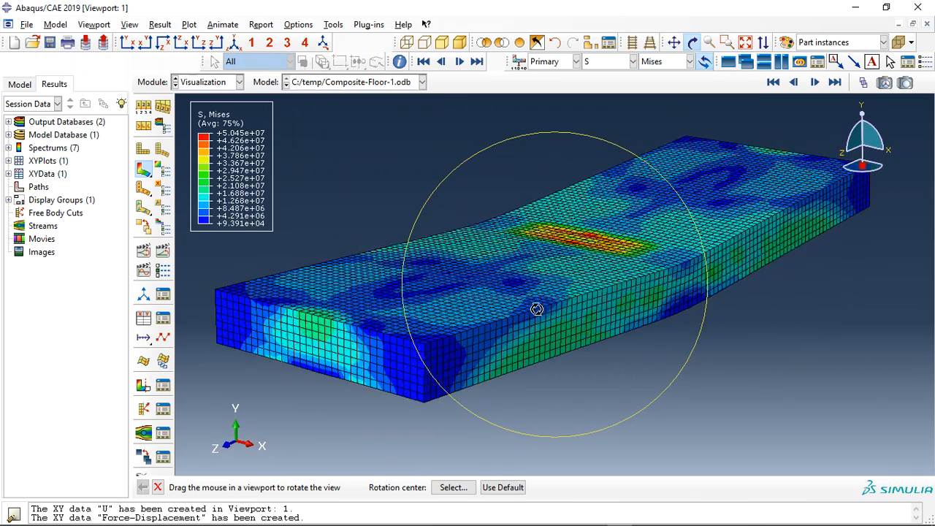
- Switch the slab contour to U, Magnitude and orbit to view the midspan deflection
{"action": "left_click", "coordinate": [632, 62]}
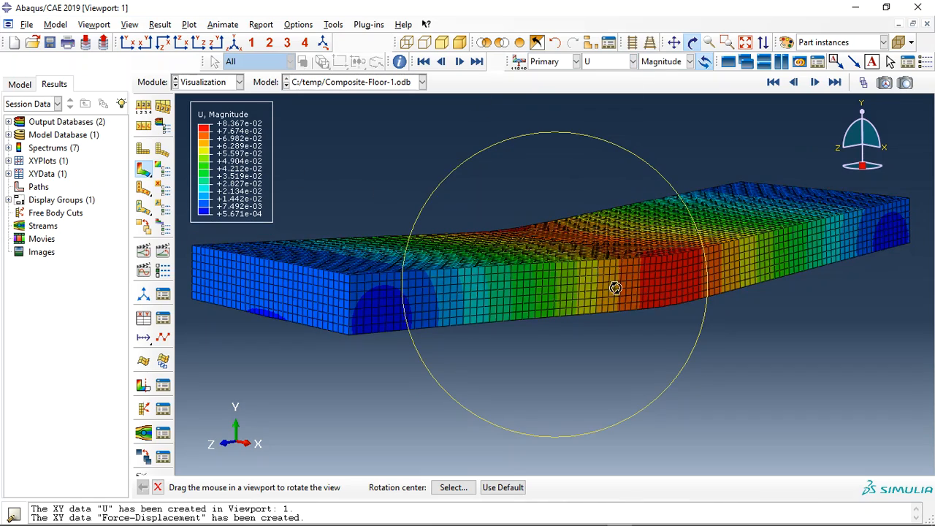
{"action": "left_click_drag", "start_coordinate": [614, 287], "coordinate": [612, 263]}
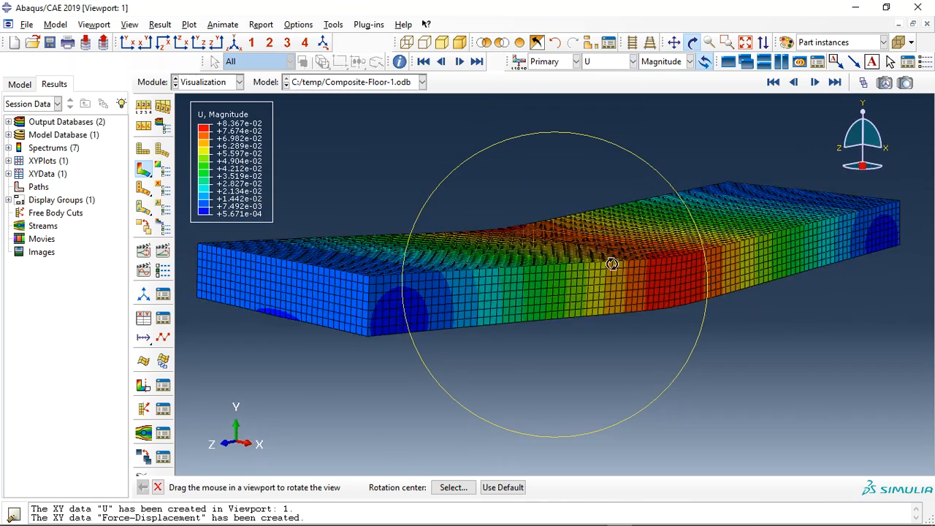
{"action": "left_click_drag", "start_coordinate": [611, 263], "coordinate": [583, 311]}
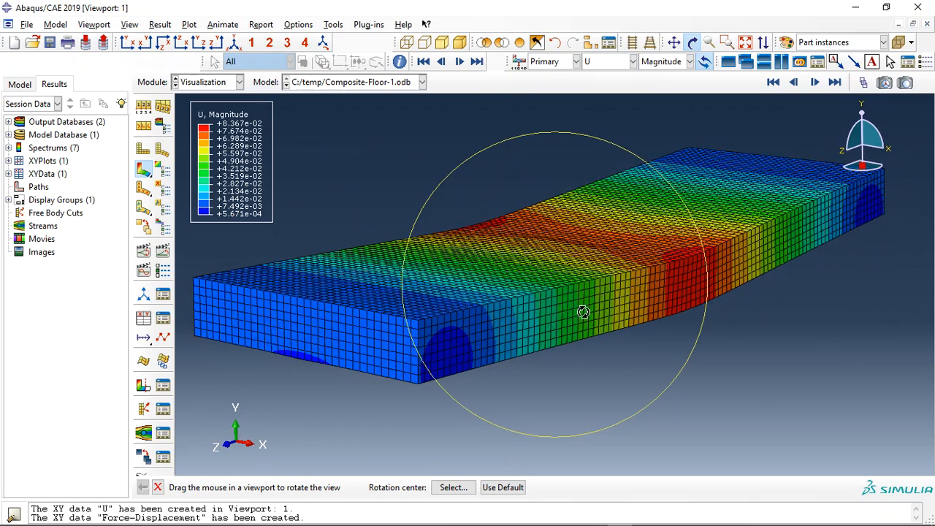
{"action": "left_click_drag", "start_coordinate": [583, 312], "coordinate": [727, 202]}
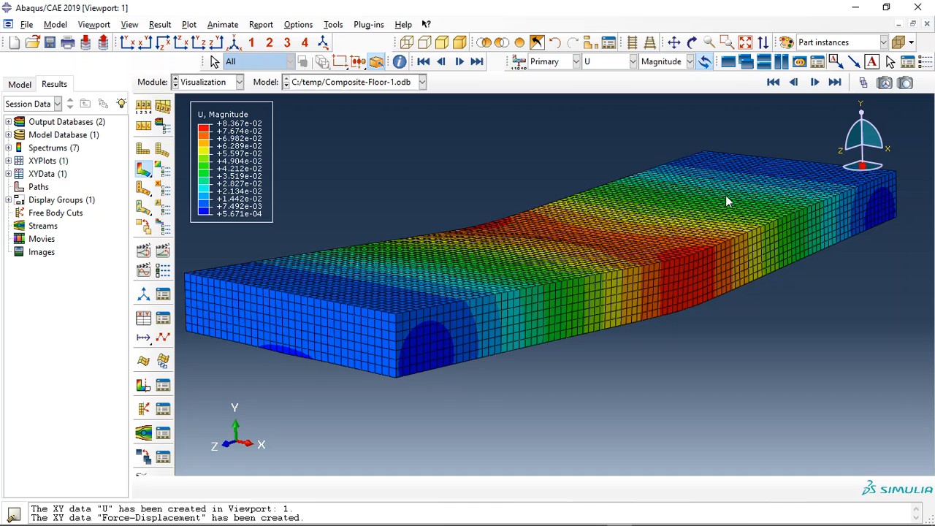
{"action": "mouse_move", "coordinate": [647, 264]}
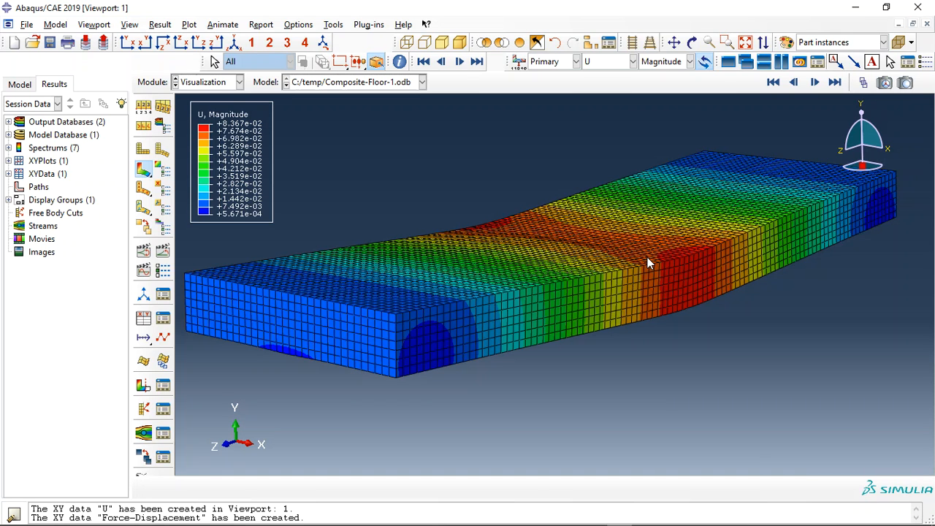
{"action": "mouse_move", "coordinate": [426, 148]}
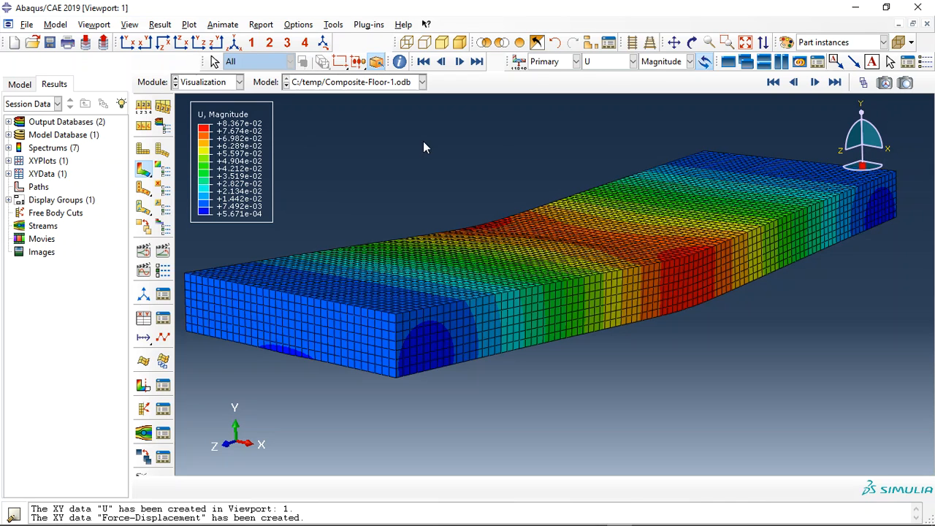
- Contour DAMAGEC, DAMAGET, then SDEG, orbiting to inspect damage through the slab depth
{"action": "left_click", "coordinate": [631, 61]}
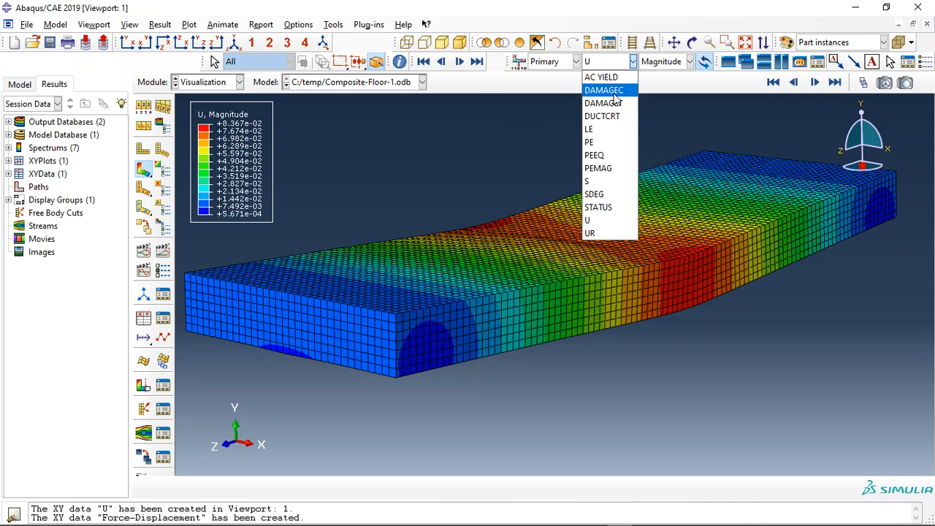
{"action": "left_click", "coordinate": [603, 90]}
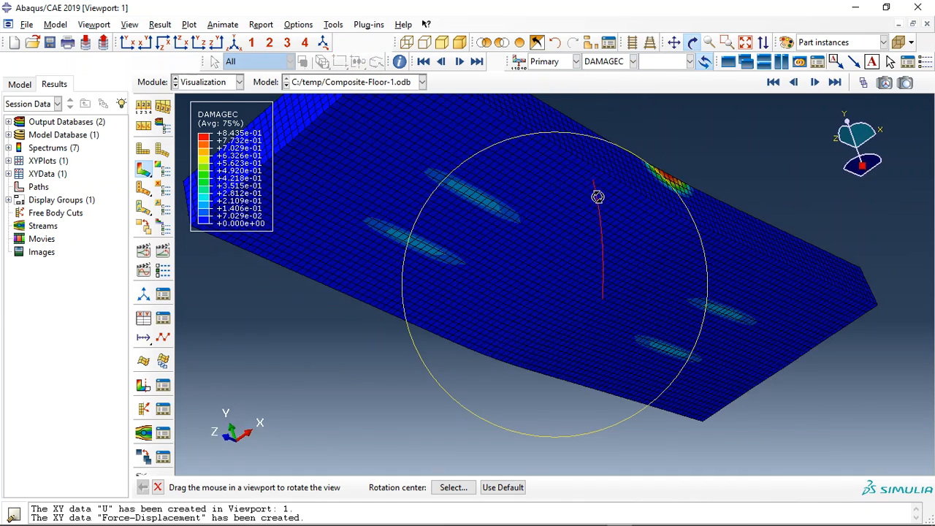
{"action": "left_click_drag", "start_coordinate": [598, 198], "coordinate": [620, 109]}
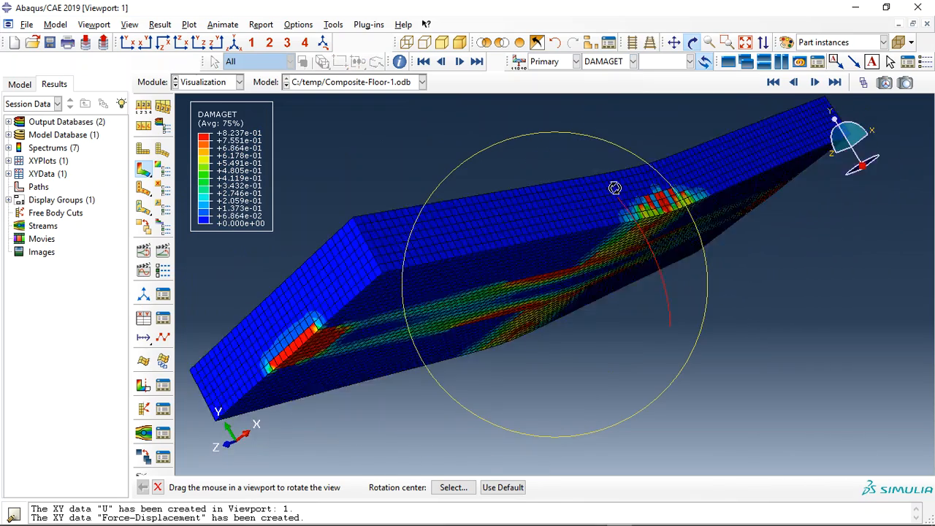
{"action": "left_click_drag", "start_coordinate": [615, 188], "coordinate": [624, 169]}
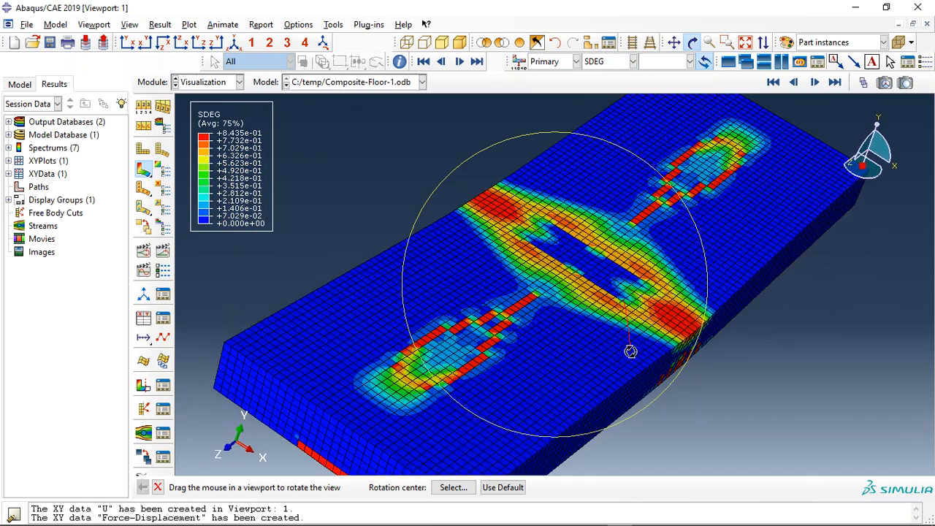
{"action": "left_click_drag", "start_coordinate": [631, 351], "coordinate": [597, 271]}
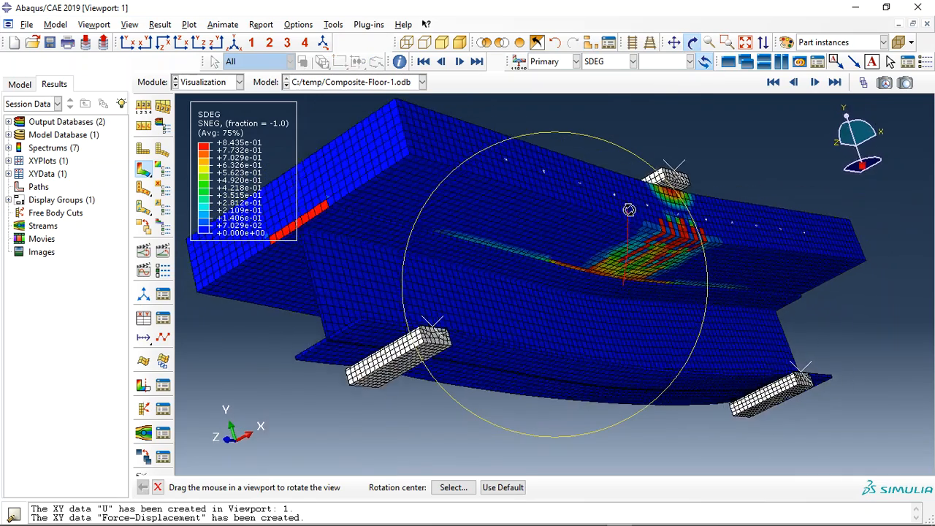
- Check the DUCTCRT contour, then isolate the steel beam under an S, Mises contour
{"action": "left_click", "coordinate": [631, 61]}
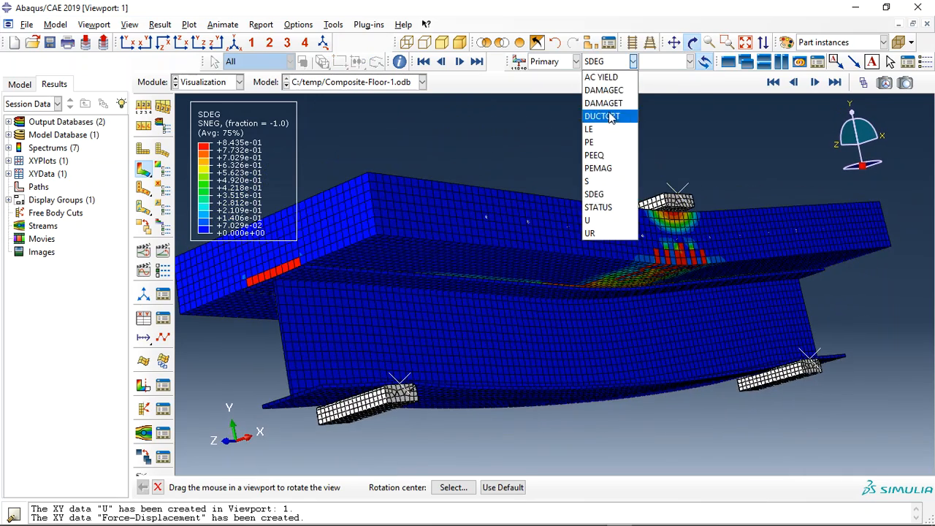
{"action": "left_click", "coordinate": [601, 115]}
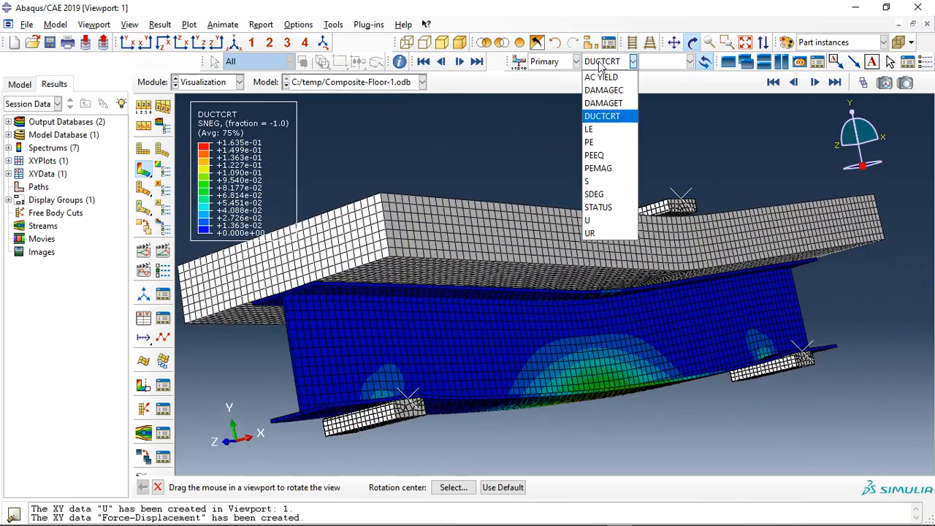
{"action": "left_click", "coordinate": [602, 115]}
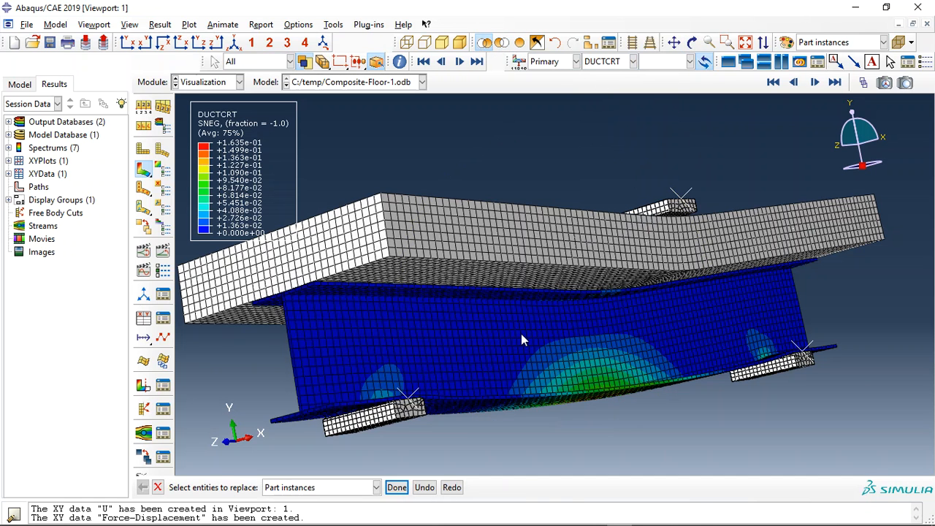
{"action": "left_click", "coordinate": [632, 61]}
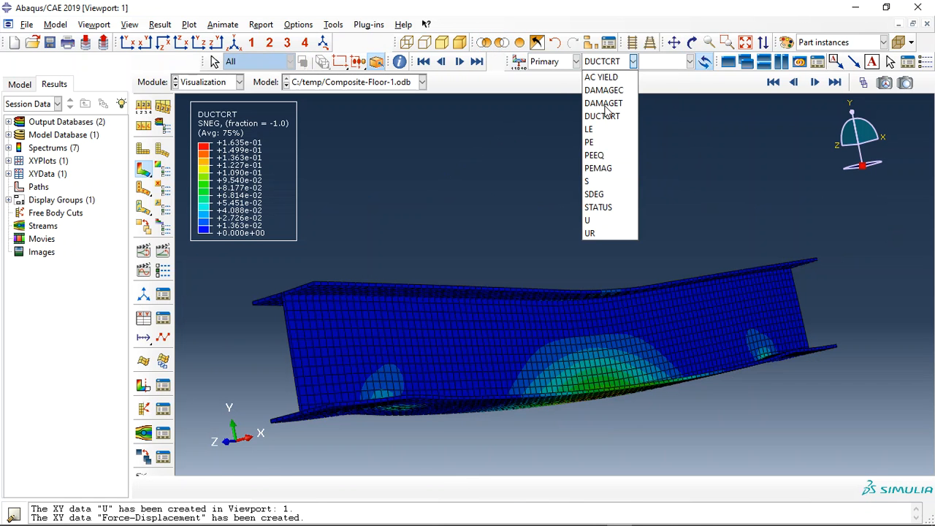
{"action": "left_click", "coordinate": [586, 180]}
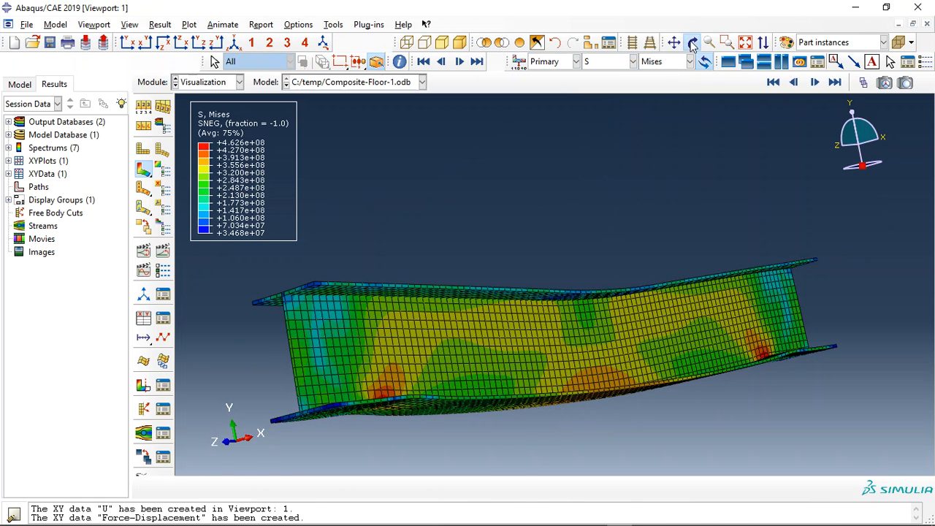
{"action": "left_click", "coordinate": [692, 42]}
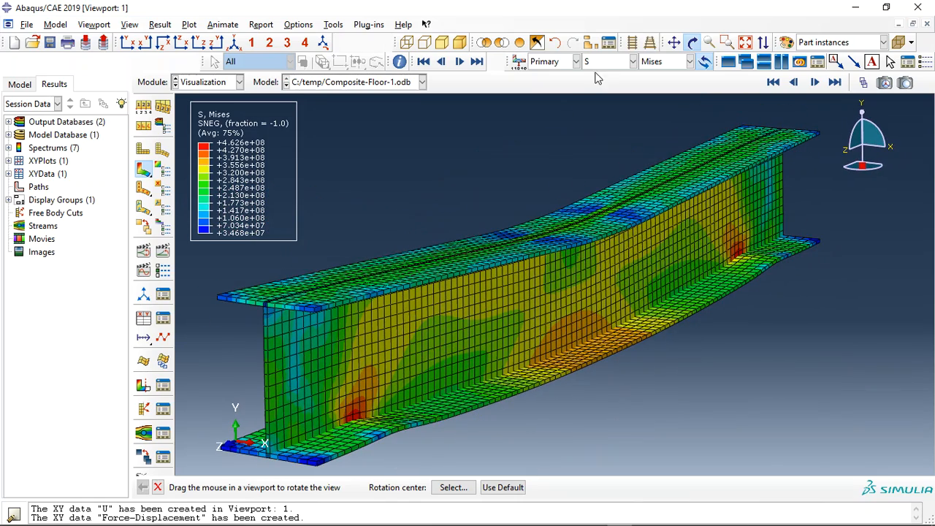
- Cycle through the PEEQ and rebar Mises contours, ending on SDEG, and list the saved Force-Displacement XY data
{"action": "left_click", "coordinate": [631, 60]}
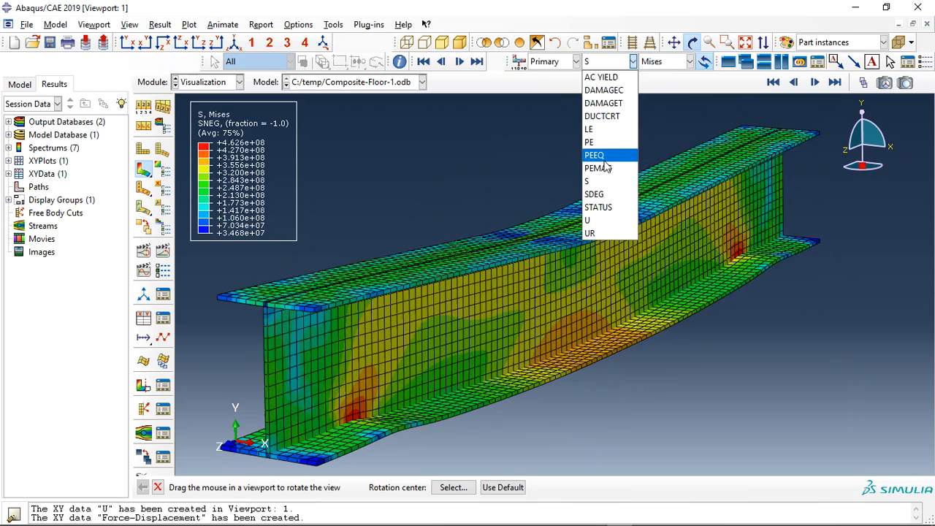
{"action": "left_click", "coordinate": [595, 155]}
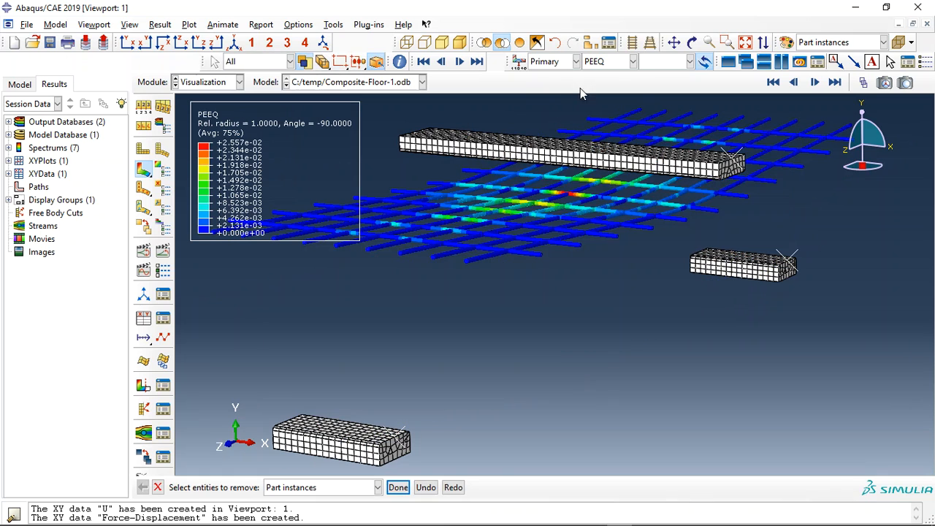
{"action": "left_click", "coordinate": [632, 61]}
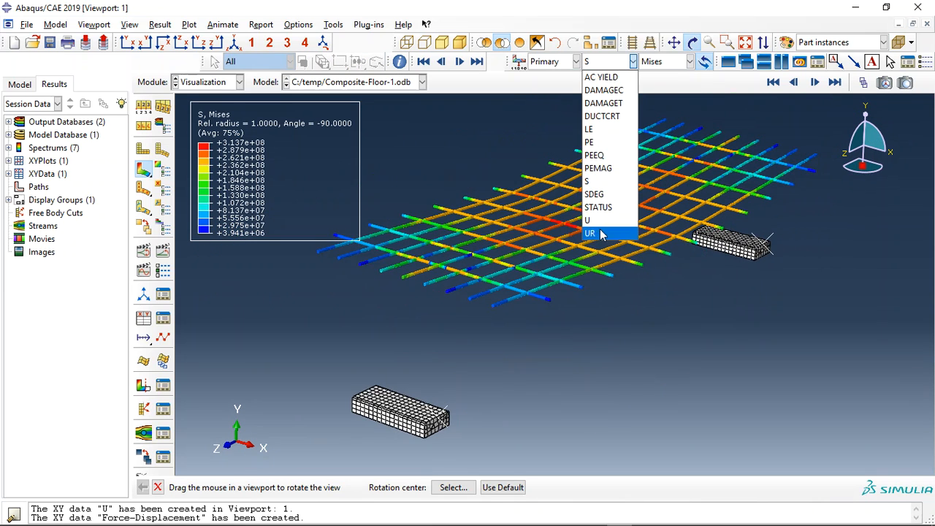
{"action": "left_click", "coordinate": [589, 220]}
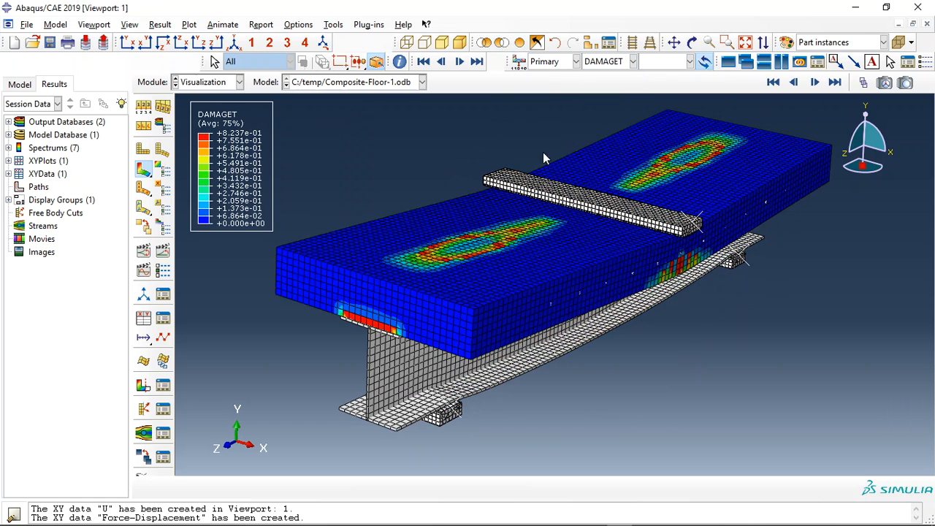
{"action": "left_click", "coordinate": [632, 60]}
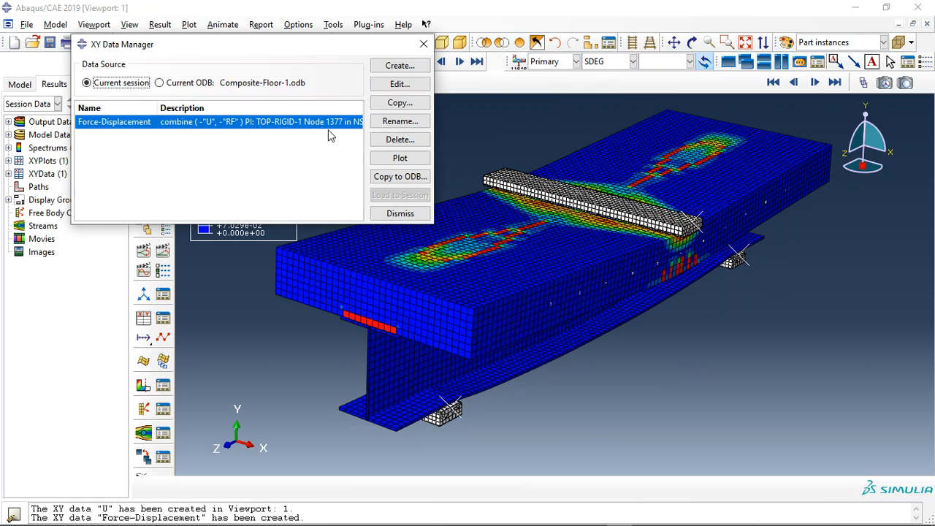
- Select Force-Displacement in the XY Data Manager and plot it
{"action": "left_click", "coordinate": [400, 157]}
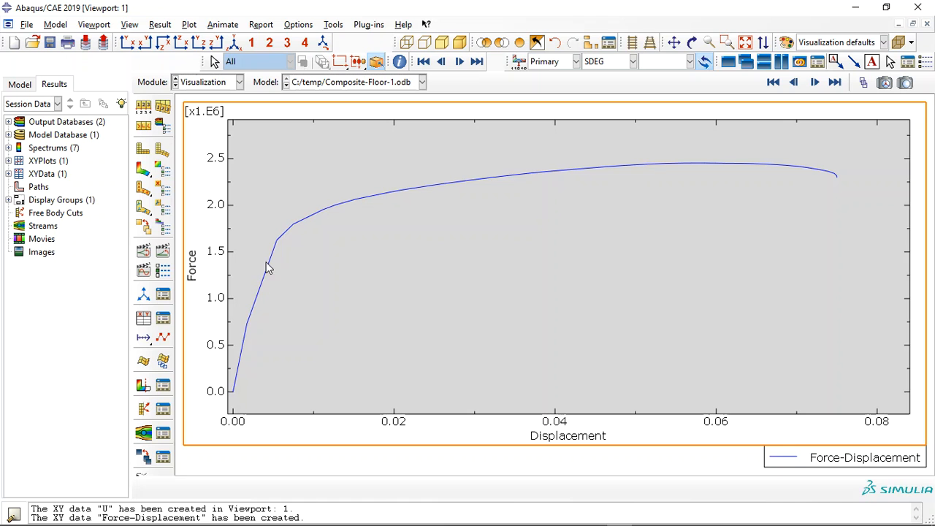
{"action": "mouse_move", "coordinate": [394, 193]}
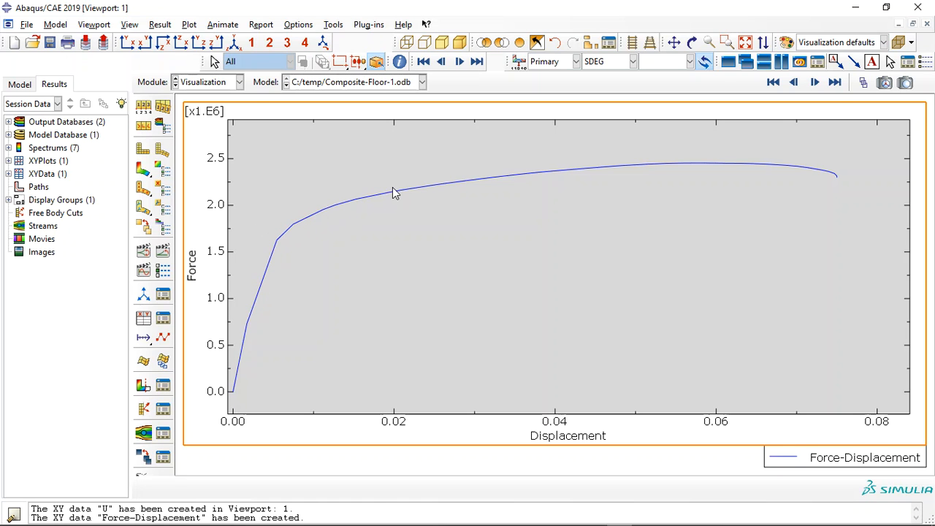
{"action": "mouse_move", "coordinate": [278, 255]}
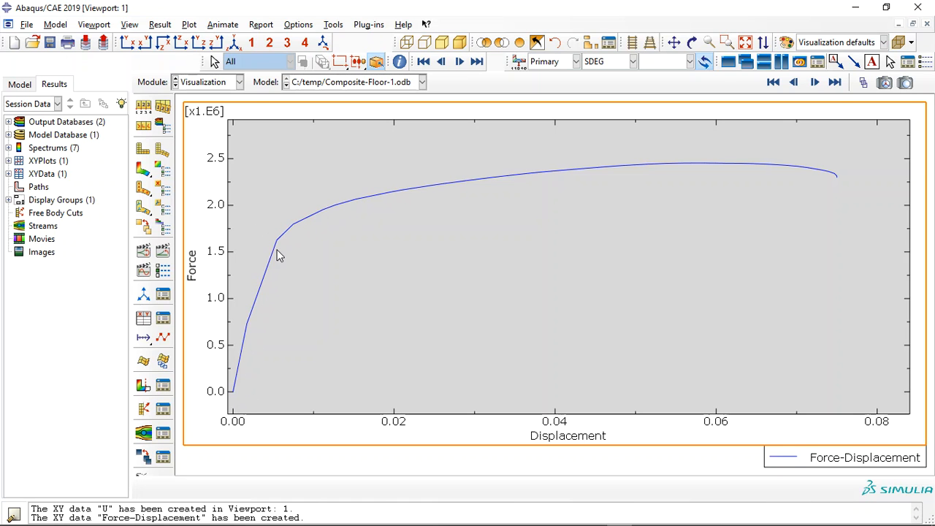
{"action": "mouse_move", "coordinate": [312, 220]}
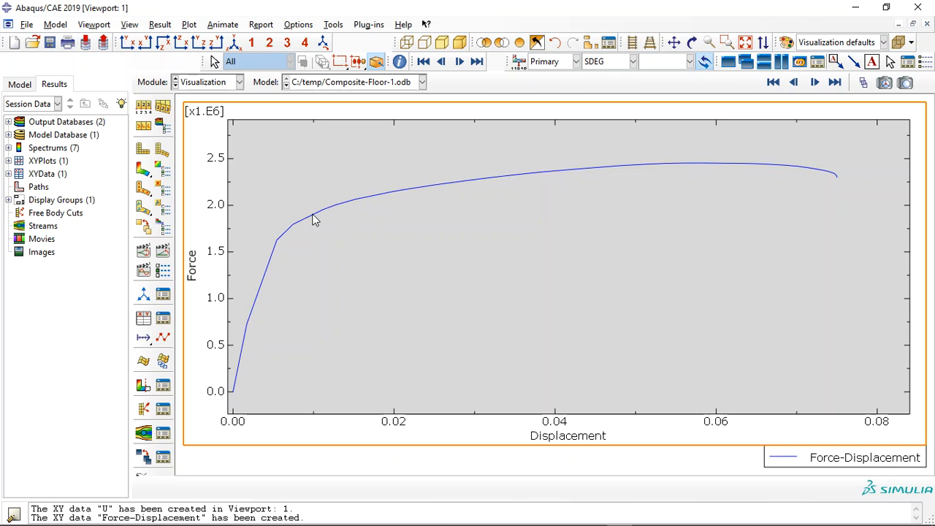
{"action": "mouse_move", "coordinate": [613, 168]}
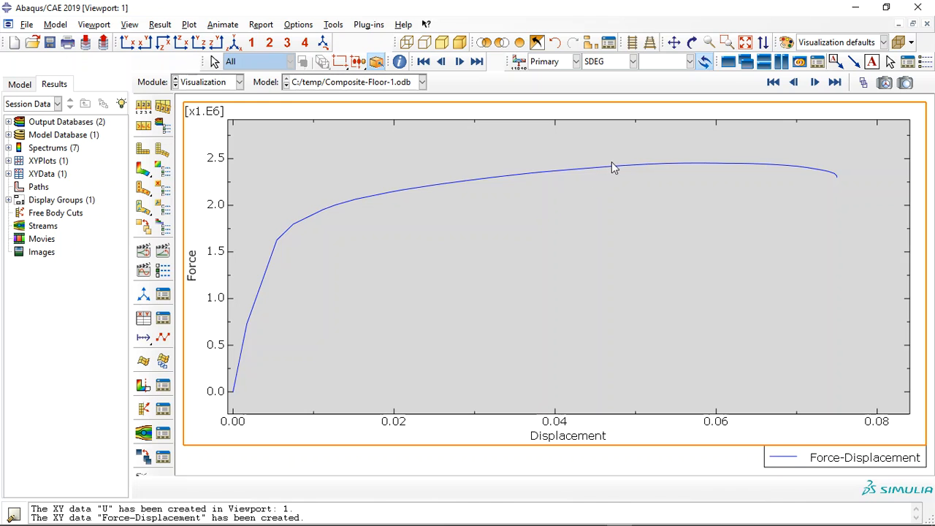
{"action": "mouse_move", "coordinate": [844, 187]}
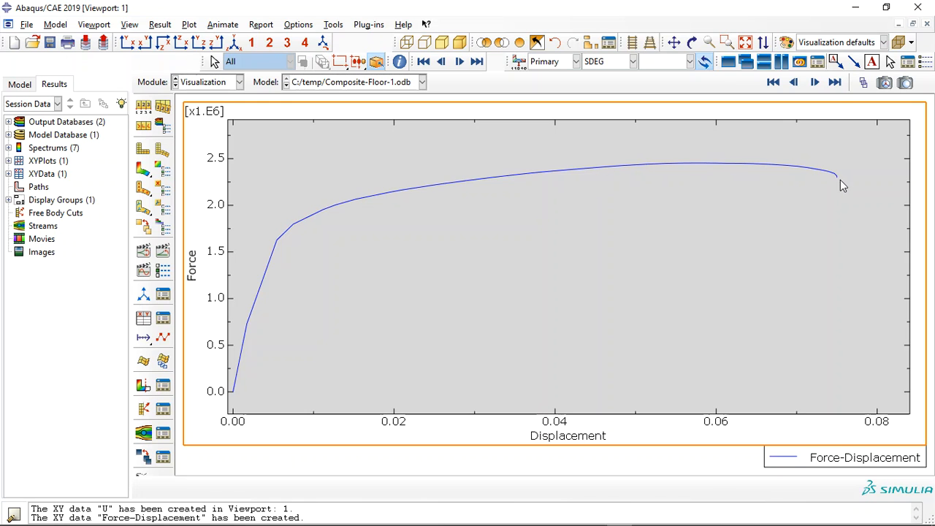
{"action": "mouse_move", "coordinate": [891, 247]}
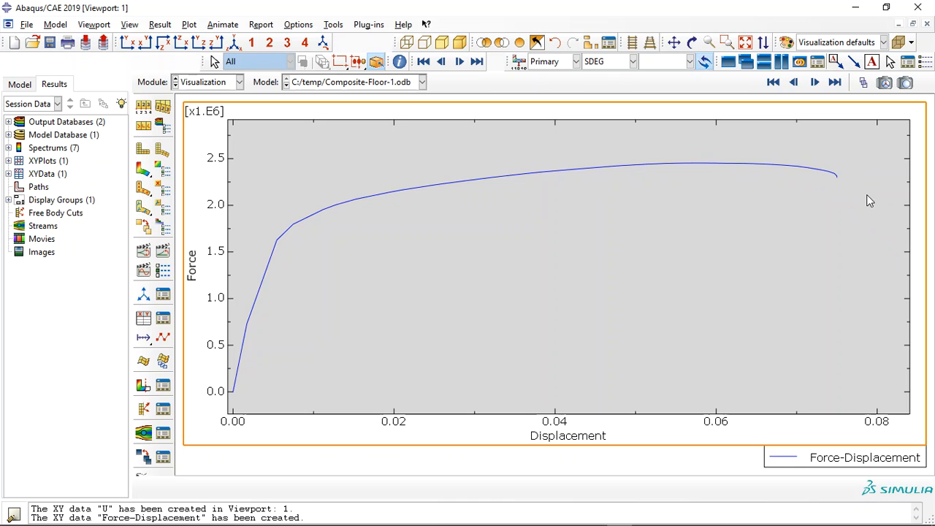
{"action": "mouse_move", "coordinate": [836, 182]}
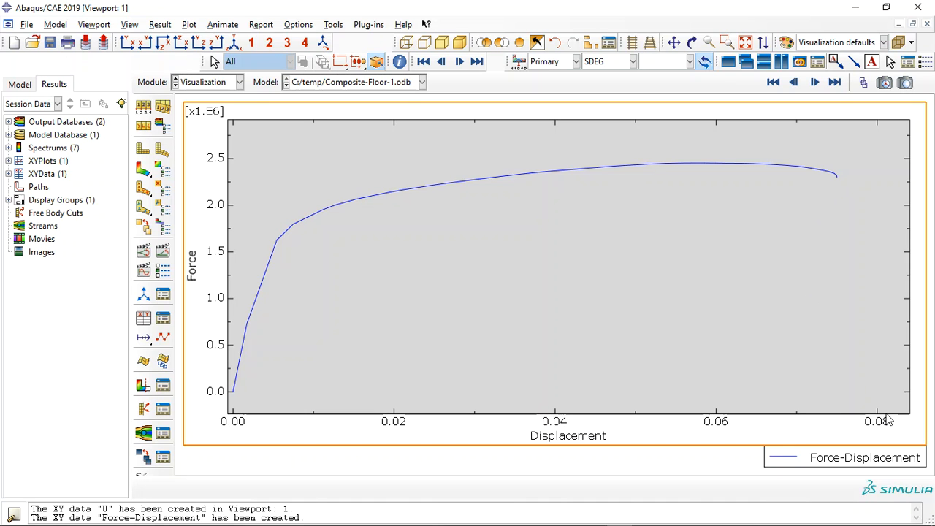
{"action": "mouse_move", "coordinate": [920, 335]}
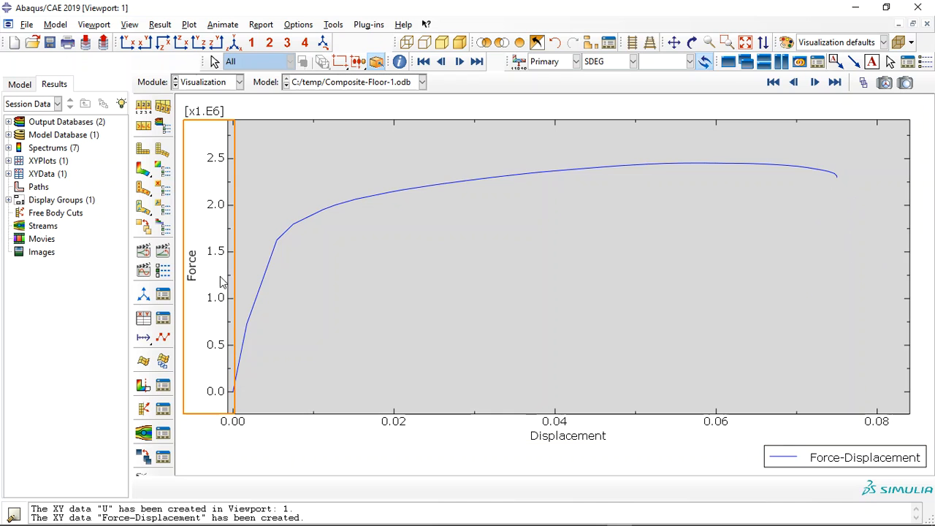
{"action": "mouse_move", "coordinate": [224, 183]}
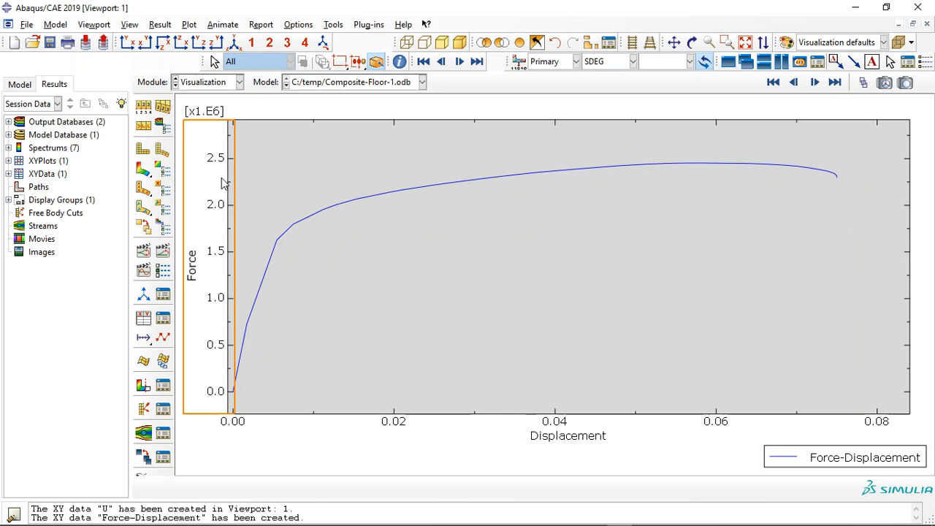
{"action": "mouse_move", "coordinate": [256, 170]}
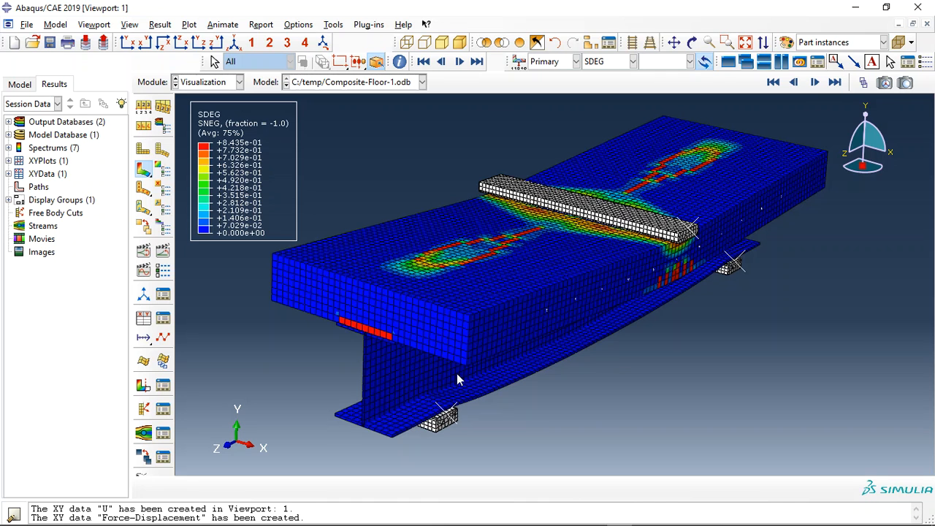
{"action": "mouse_move", "coordinate": [693, 365]}
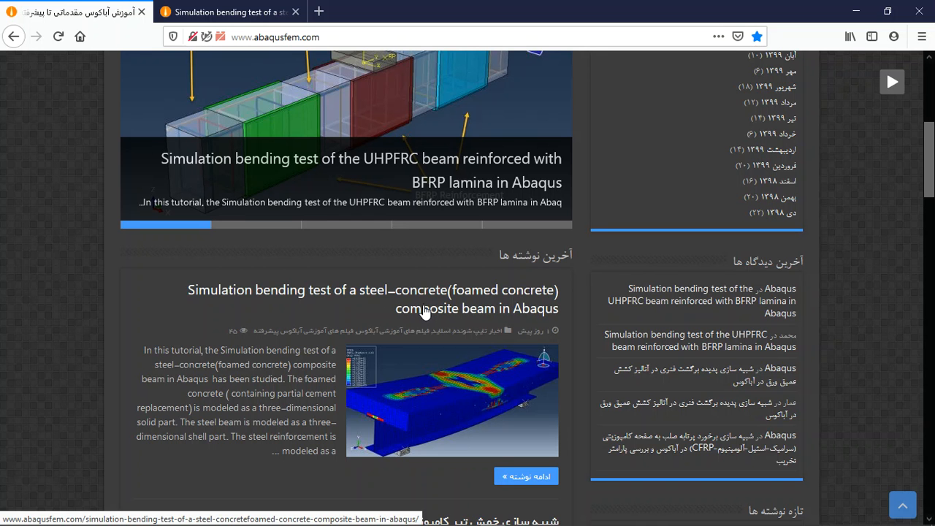
- Scroll the abaqusfem.com home page down to the foamed concrete composite beam post
{"action": "scroll", "scroll_direction": "up", "scroll_amount": 3}
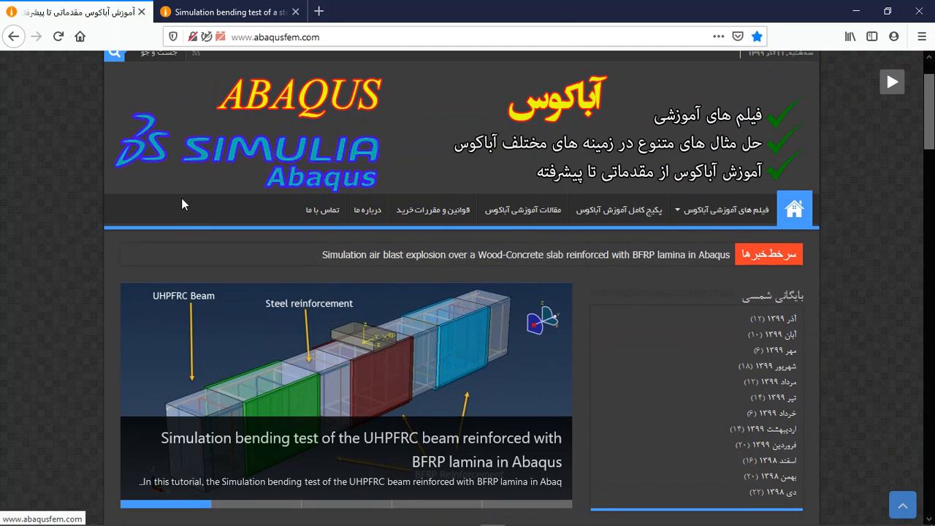
{"action": "scroll", "scroll_direction": "down", "scroll_amount": 3}
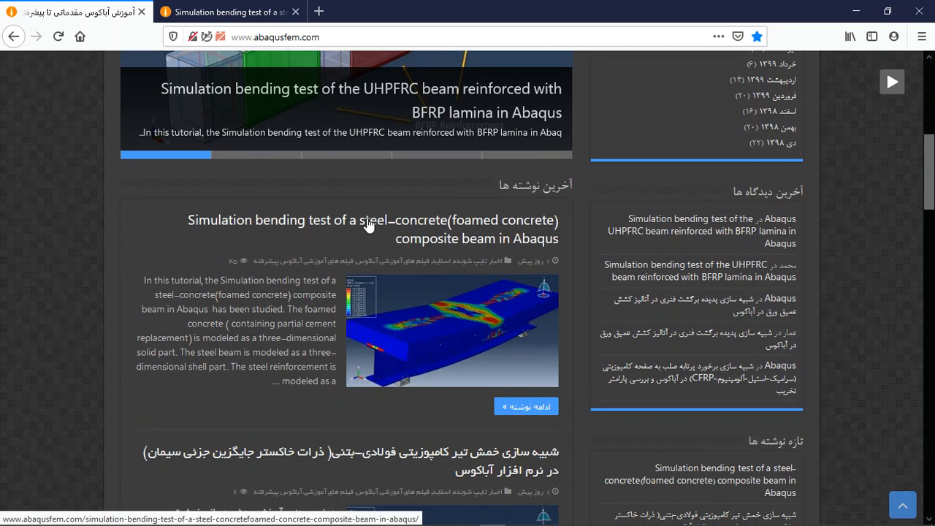
- Open the foamed concrete composite beam tutorial and scroll through its stress and force-displacement figures
{"action": "left_click", "coordinate": [373, 219]}
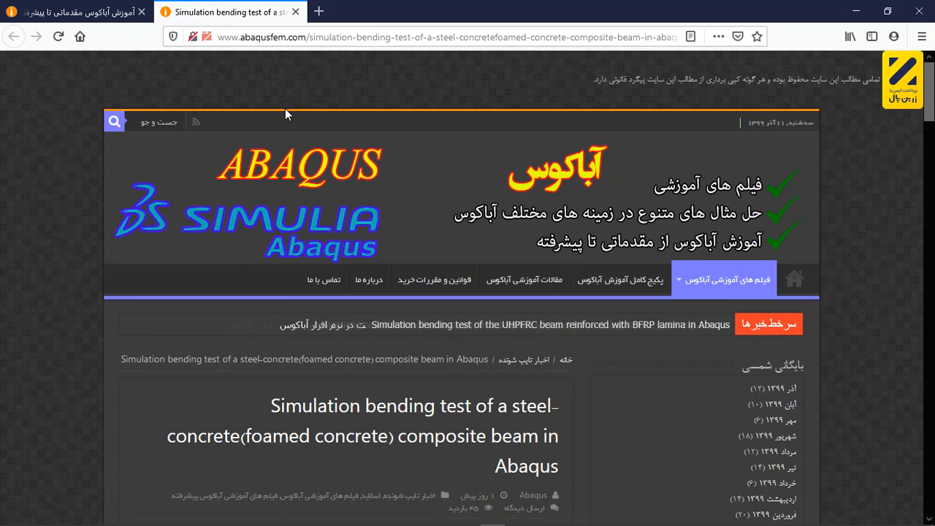
{"action": "scroll", "scroll_direction": "down", "scroll_amount": 3}
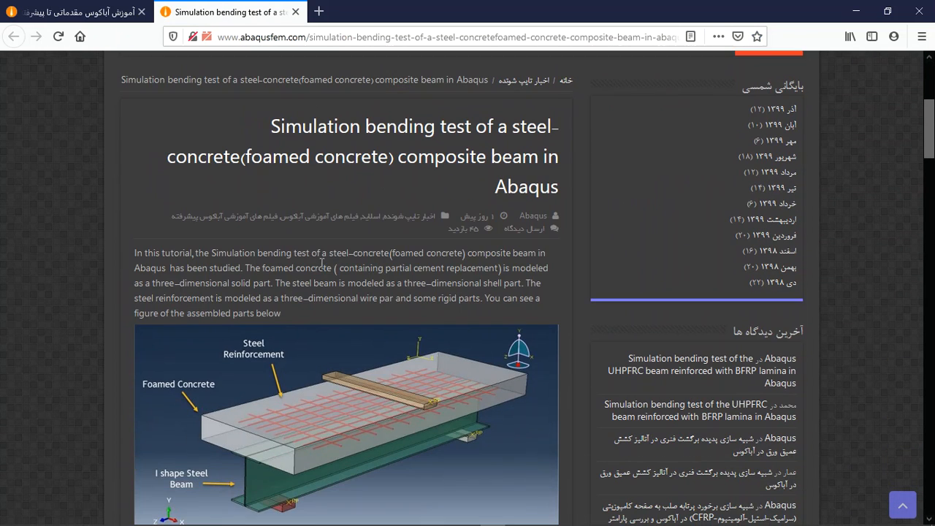
{"action": "scroll", "scroll_direction": "down", "scroll_amount": 3}
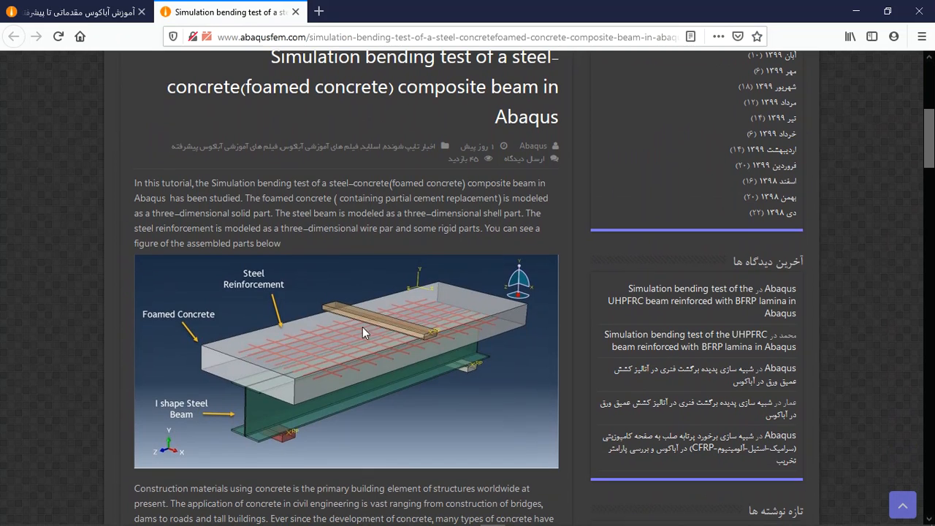
{"action": "scroll", "scroll_direction": "down", "scroll_amount": 3}
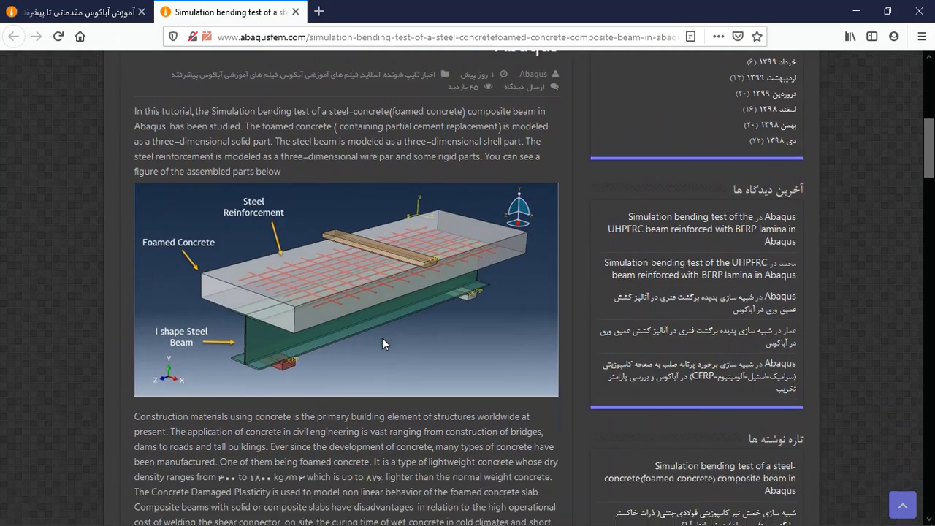
{"action": "scroll", "scroll_direction": "down", "scroll_amount": 3}
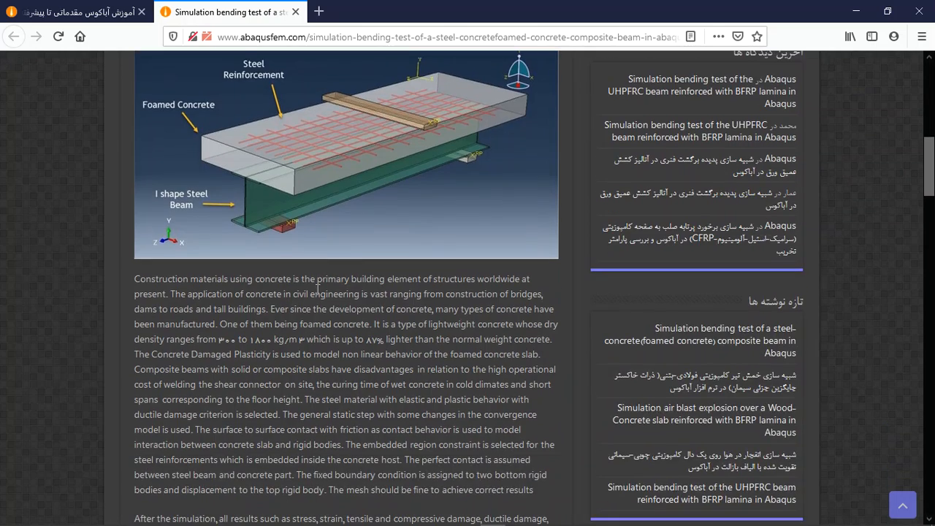
{"action": "scroll", "scroll_direction": "down", "scroll_amount": 3}
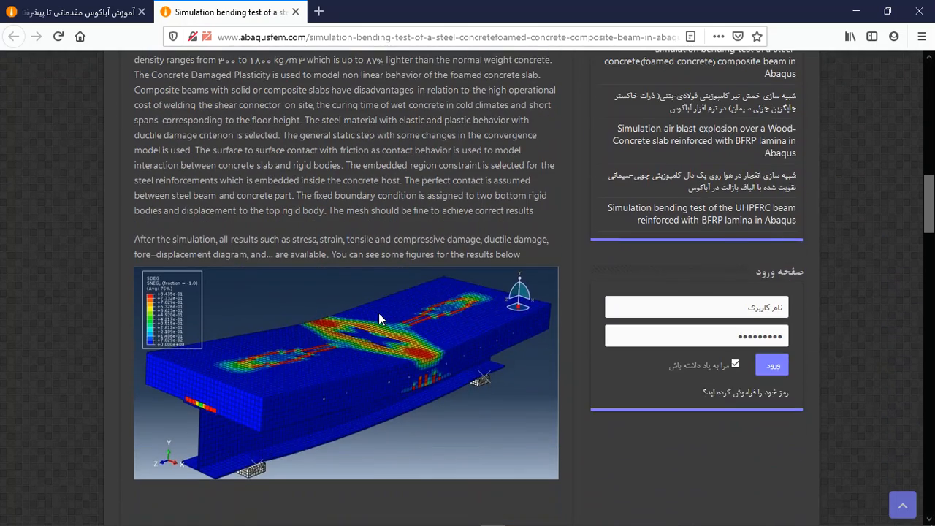
{"action": "scroll", "scroll_direction": "down", "scroll_amount": 3}
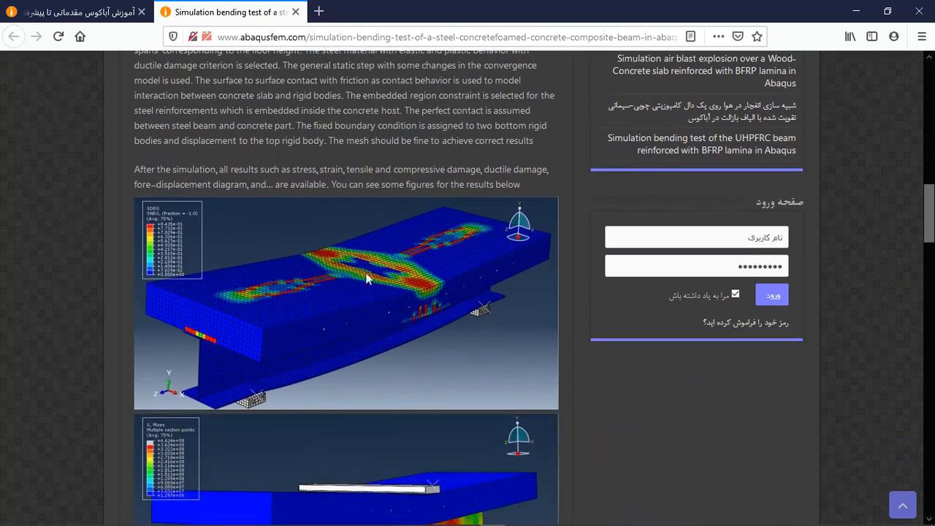
{"action": "scroll", "scroll_direction": "down", "scroll_amount": 3}
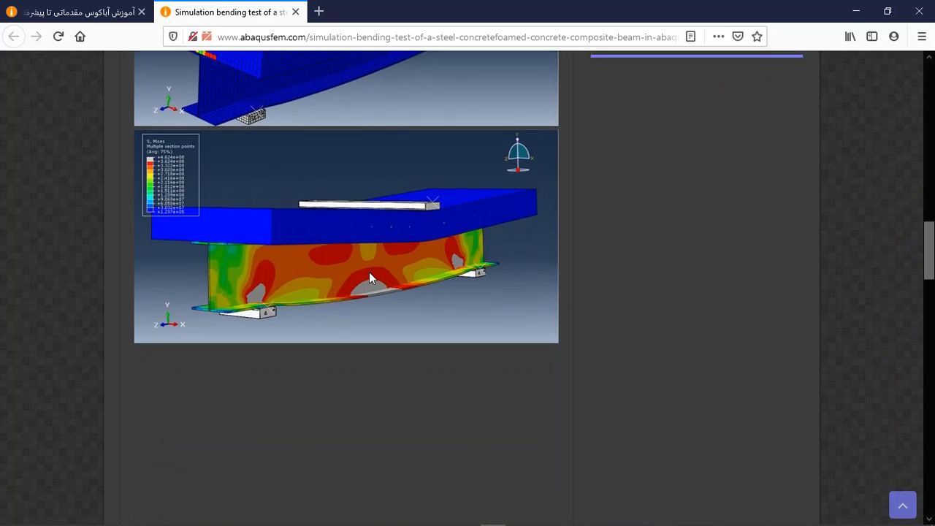
{"action": "scroll", "scroll_direction": "down", "scroll_amount": 3}
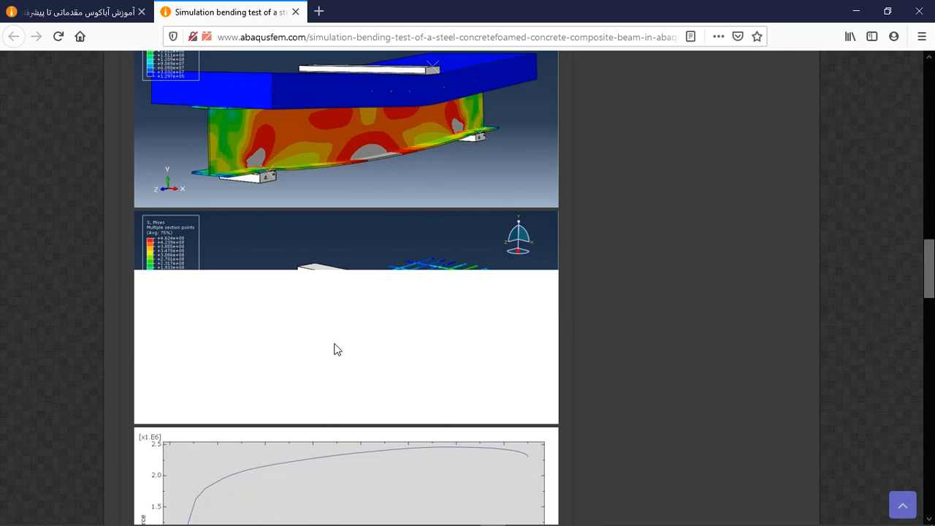
- Highlight the offered CAE, INP and video files and the Twenty-Six Euros price
{"action": "scroll", "scroll_direction": "down", "scroll_amount": 3}
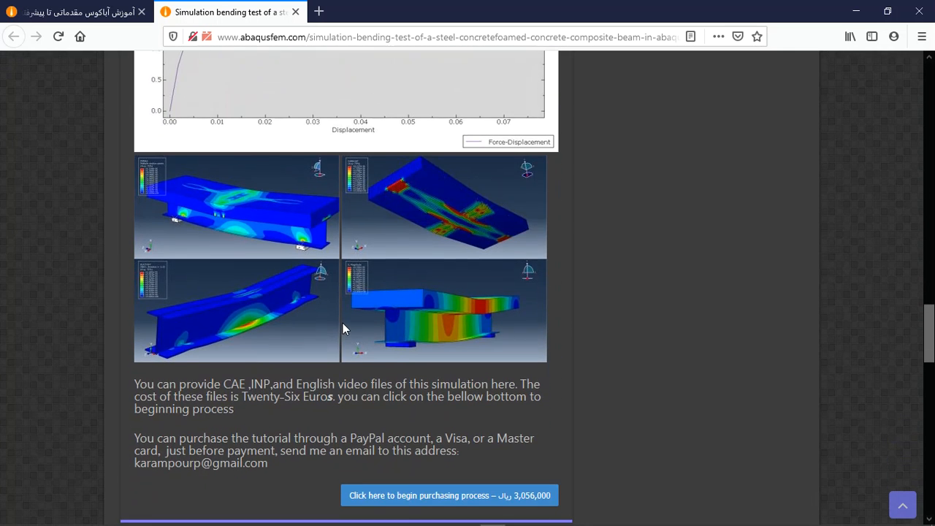
{"action": "scroll", "scroll_direction": "down", "scroll_amount": 3}
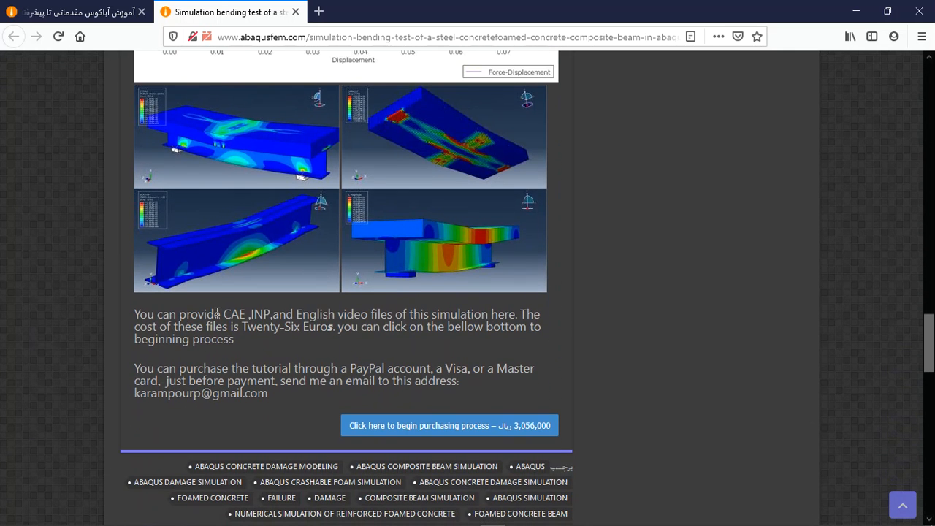
{"action": "left_click_drag", "start_coordinate": [222, 314], "coordinate": [390, 314]}
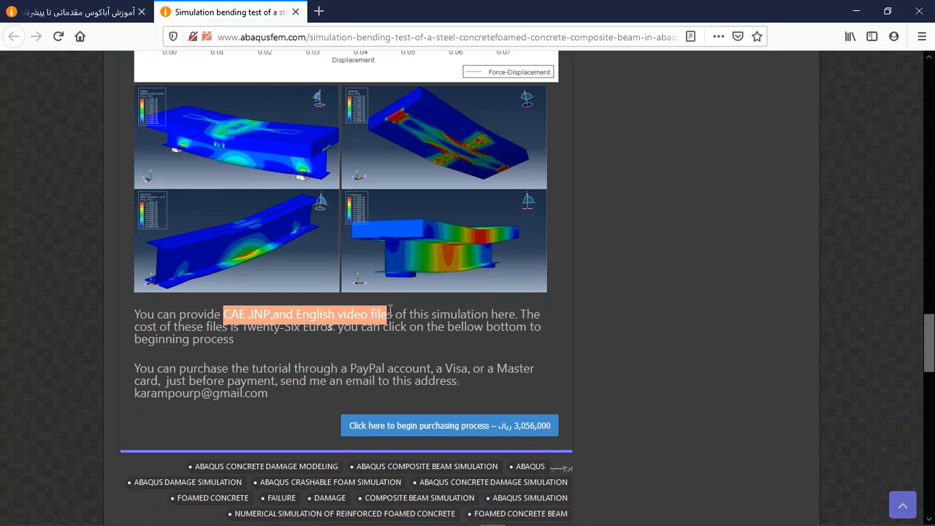
{"action": "left_click_drag", "start_coordinate": [384, 314], "coordinate": [496, 314]}
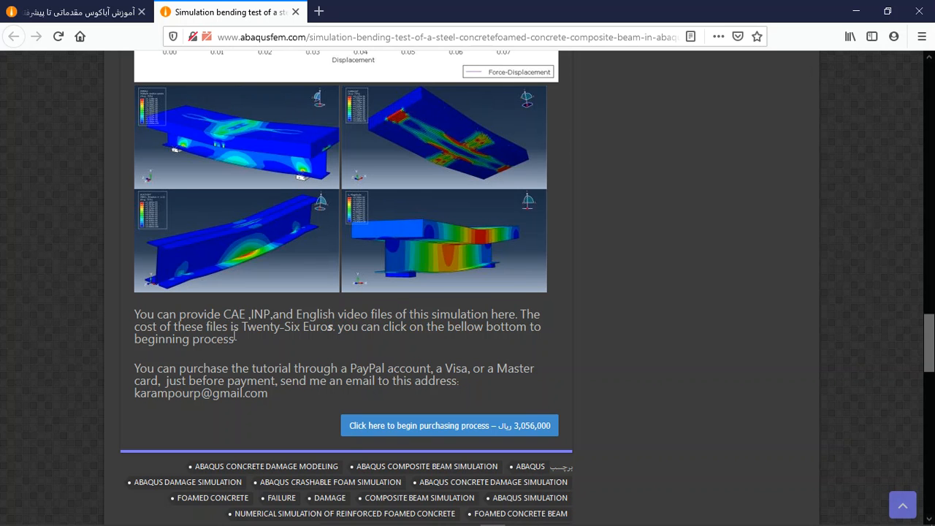
{"action": "left_click_drag", "start_coordinate": [231, 327], "coordinate": [426, 326]}
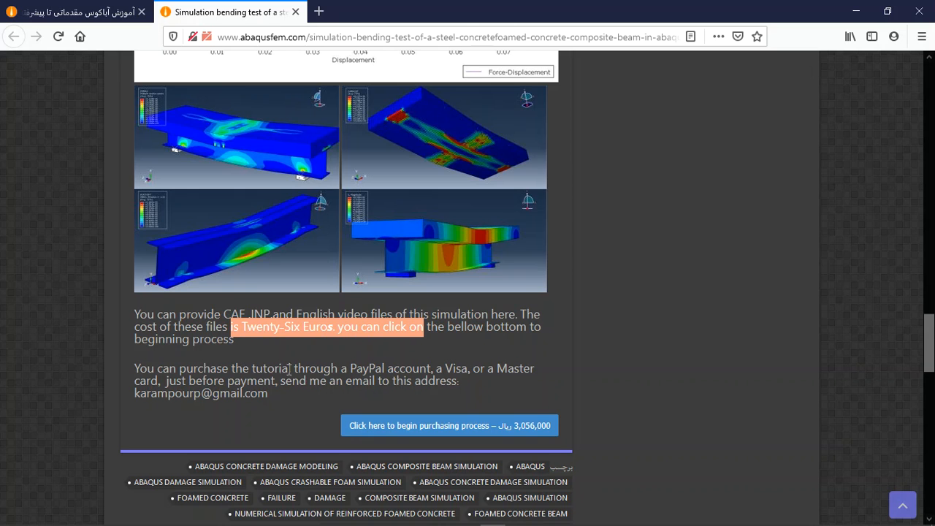
{"action": "mouse_move", "coordinate": [404, 368]}
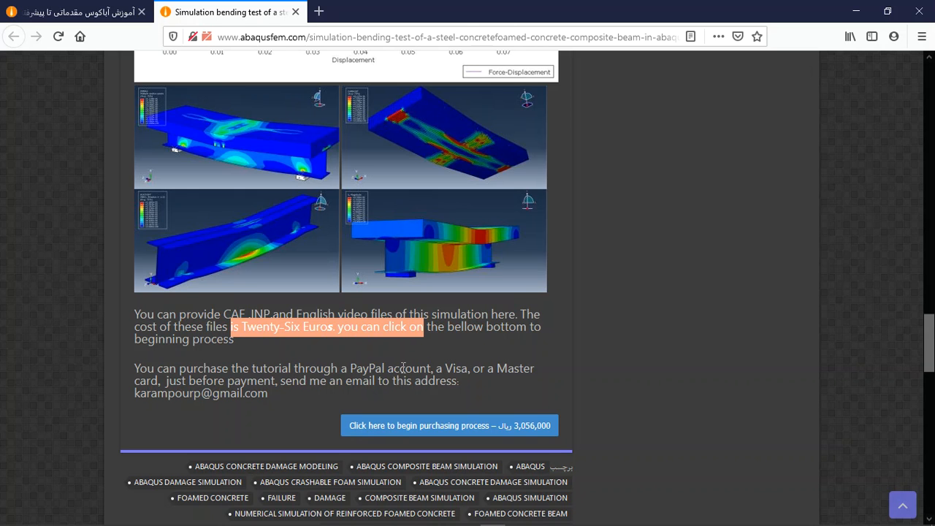